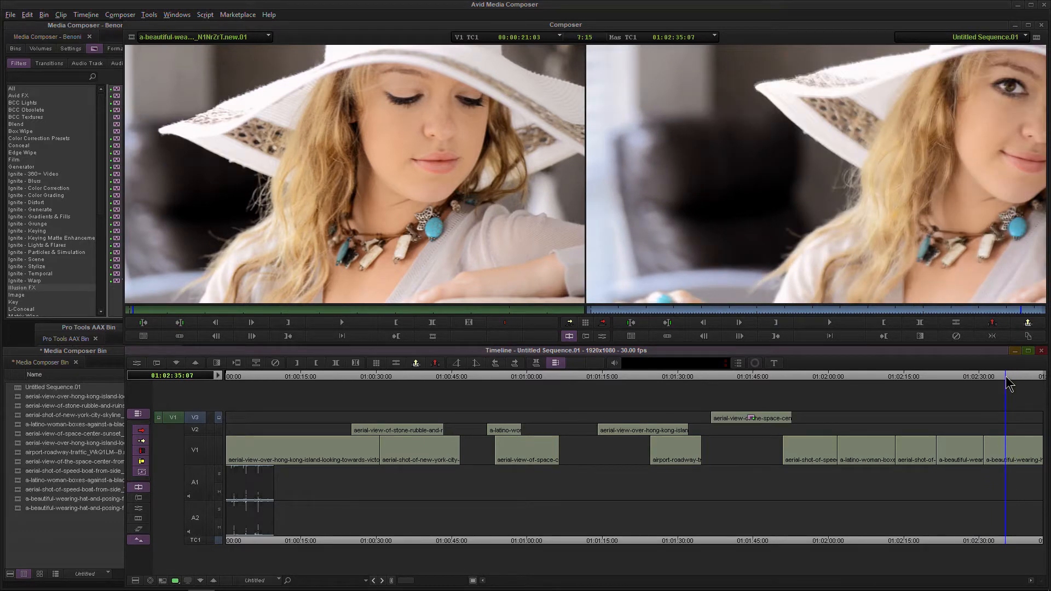
mouse_move(803, 397)
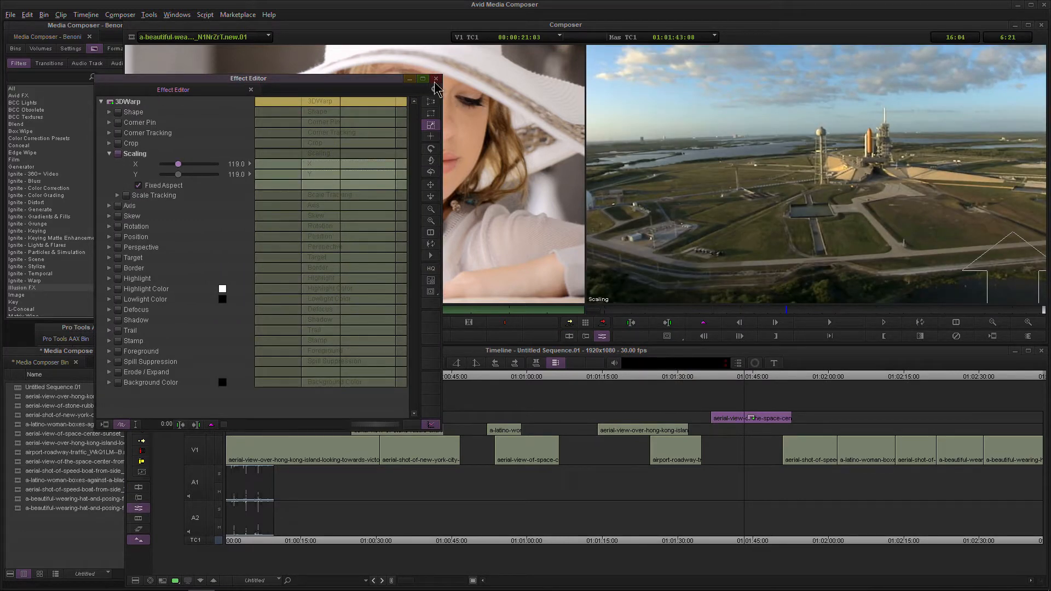
mouse_move(143, 400)
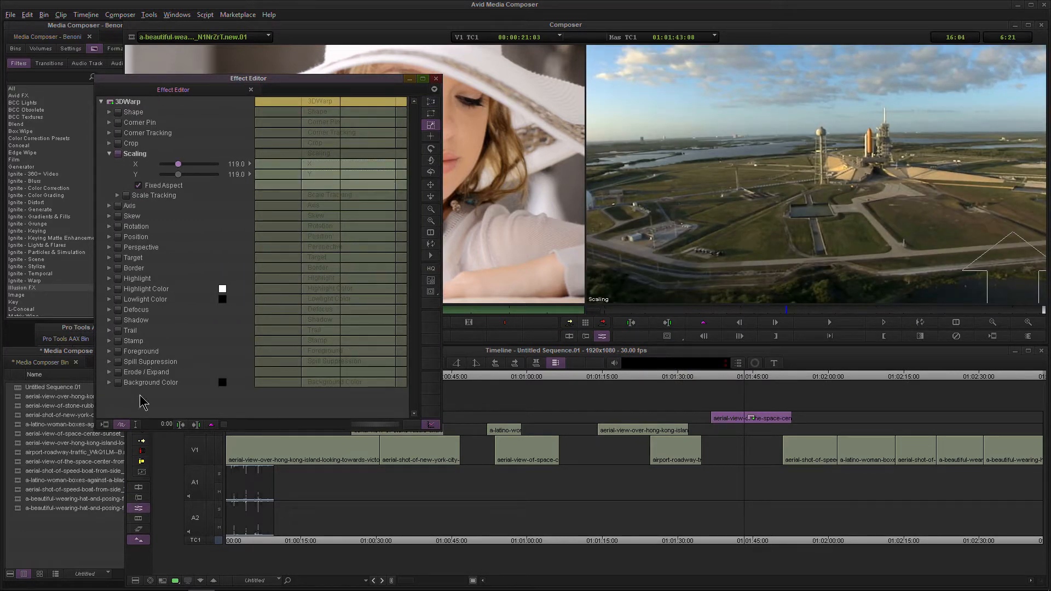
mouse_move(105, 425)
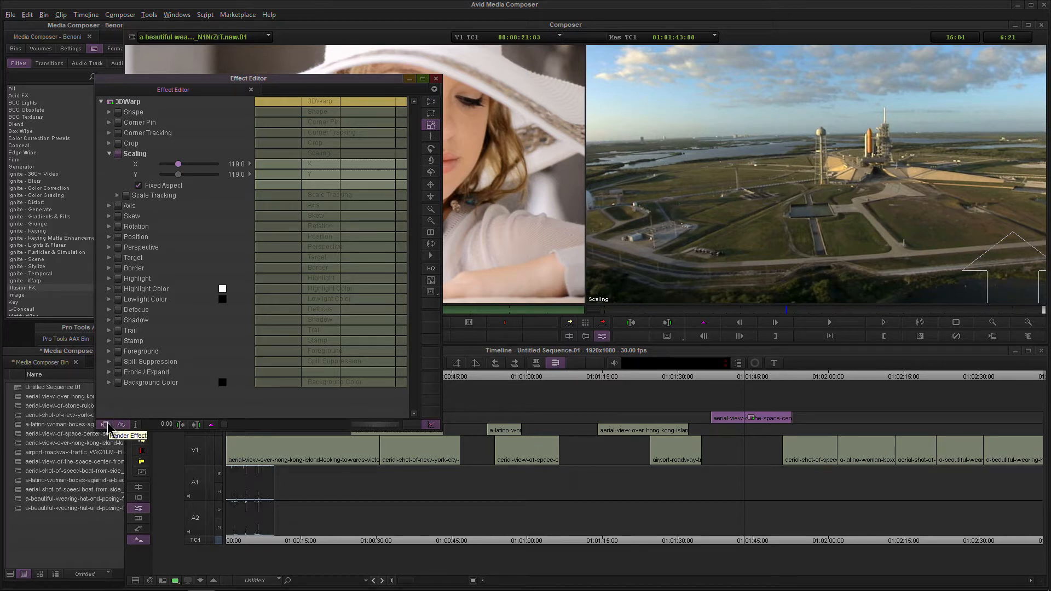
mouse_move(405, 133)
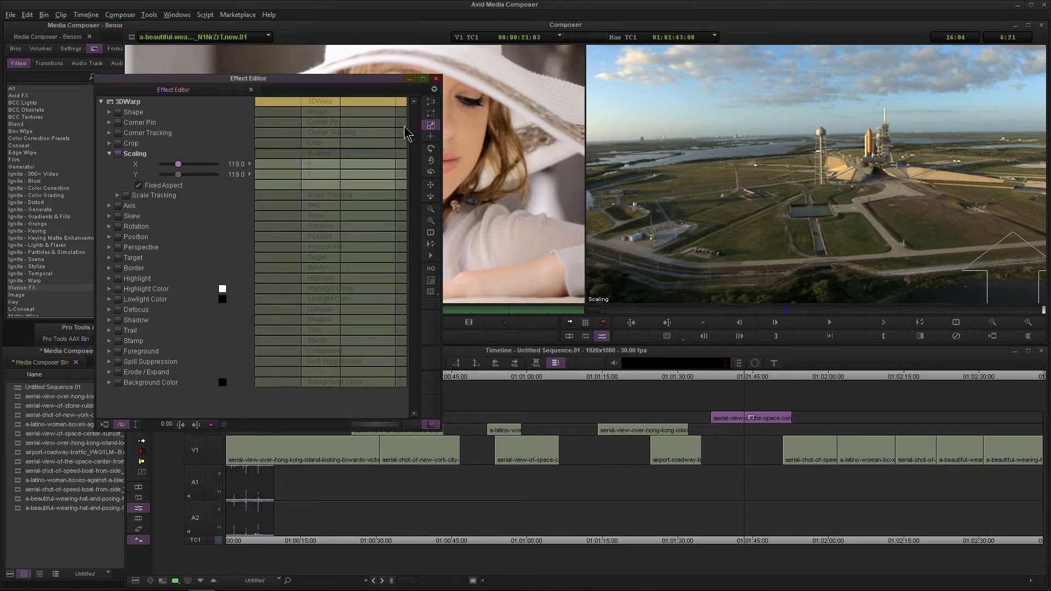
Step: Close the Effect Editor and load the boxing-woman clip back into the monitors
click(435, 79)
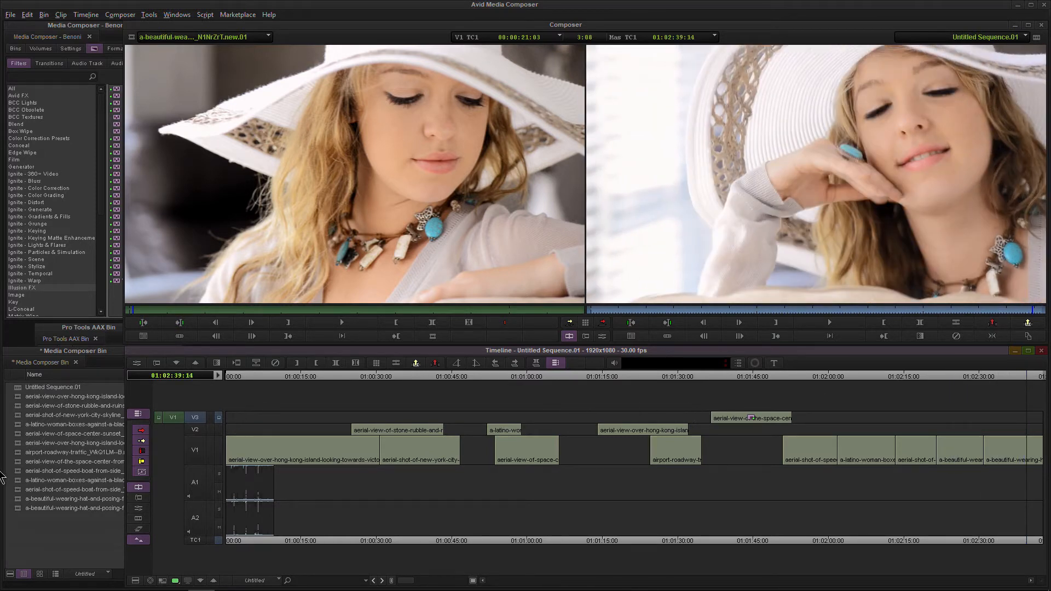
double_click(91, 425)
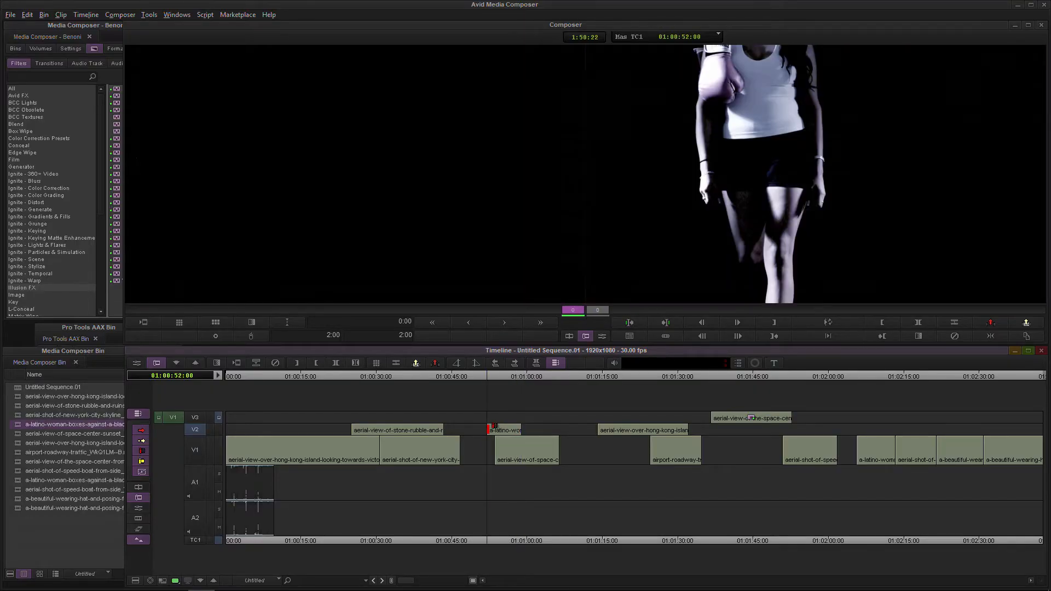
Step: Adjust the V1 space center and V2 clips, then save all bins from the File menu
click(542, 450)
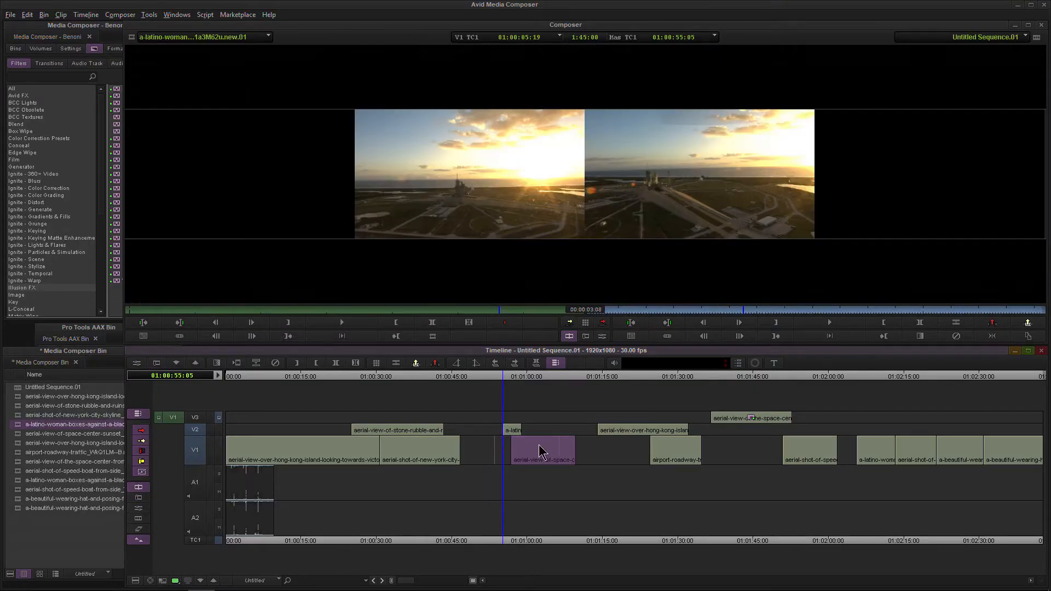
click(537, 375)
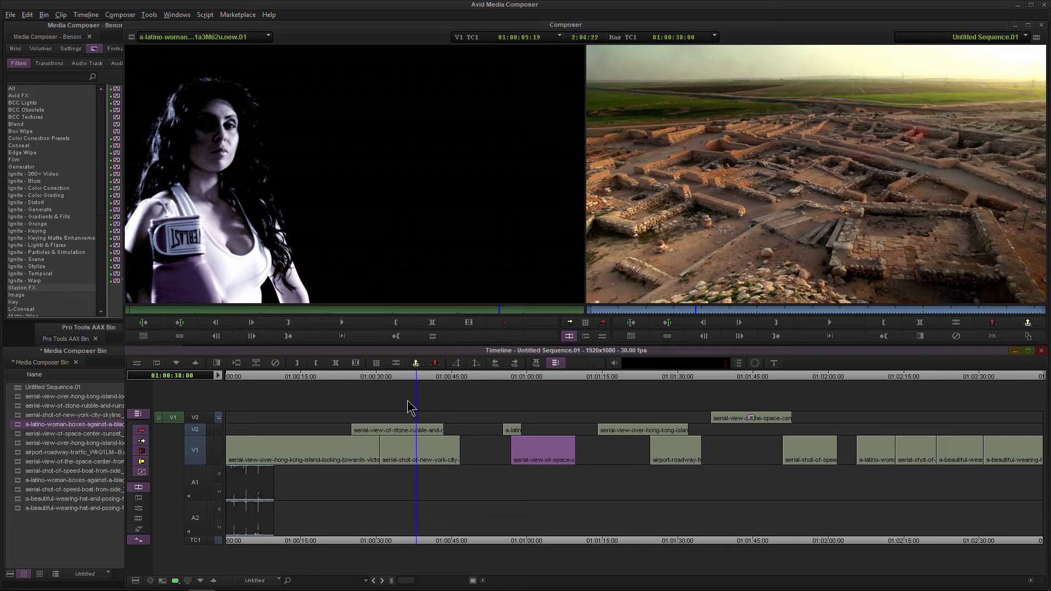
mouse_move(76, 171)
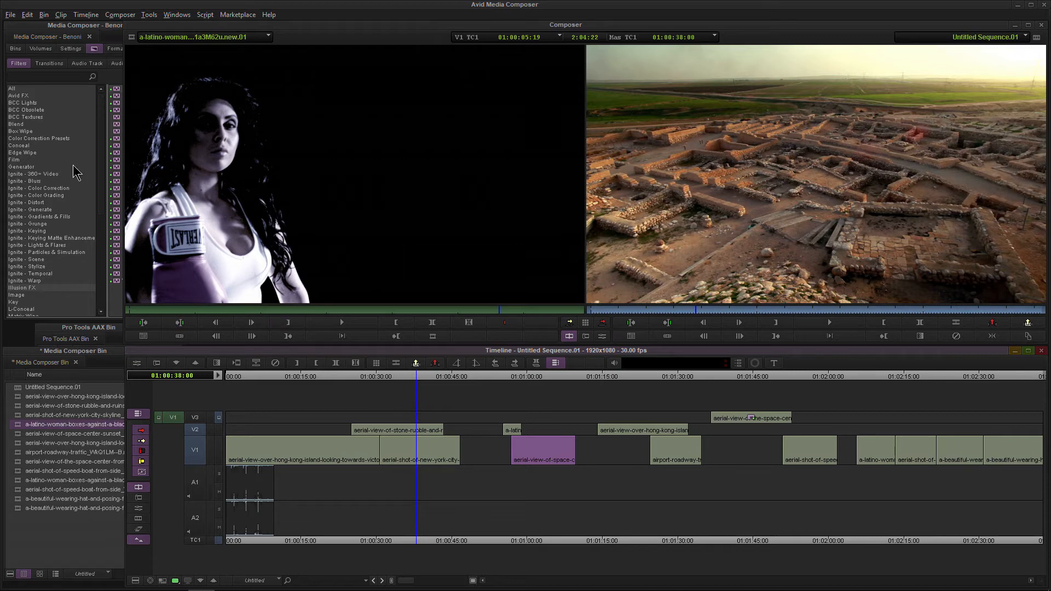
click(10, 15)
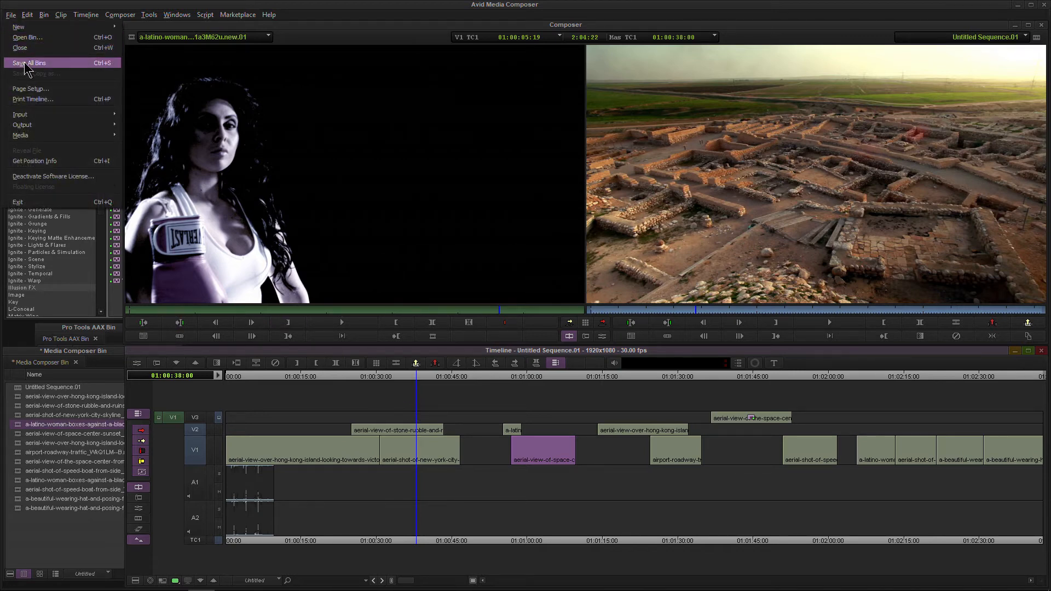